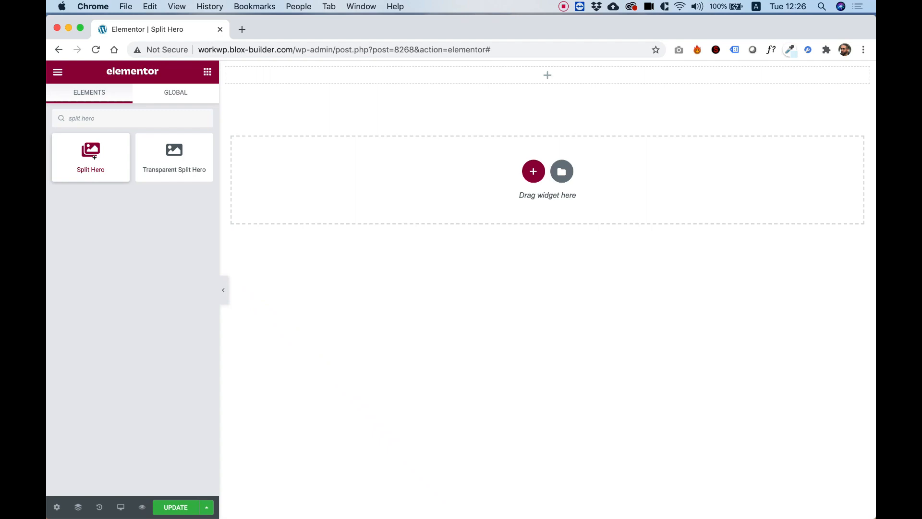
- Drag a Split Hero widget from the Elements panel into the empty section
{"action": "left_click_drag", "start_coordinate": [91, 150], "coordinate": [251, 100]}
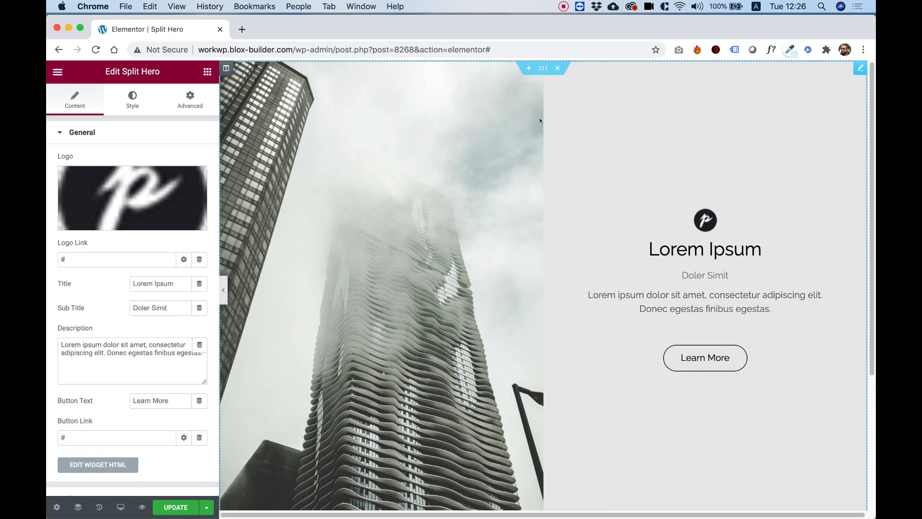
{"action": "mouse_move", "coordinate": [542, 188]}
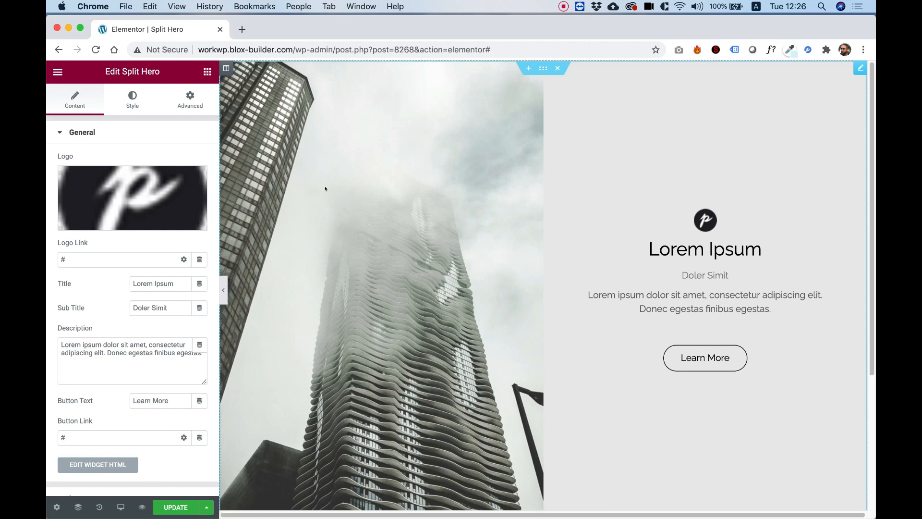
{"action": "mouse_move", "coordinate": [789, 195]}
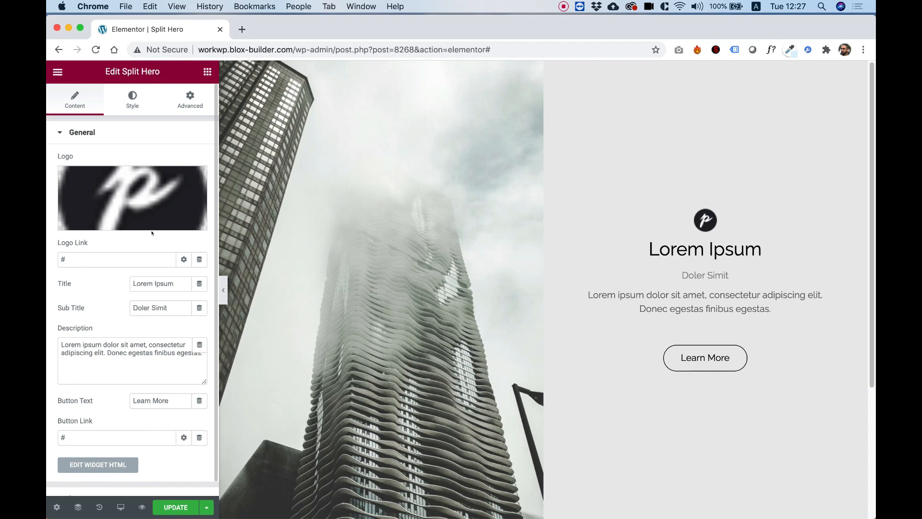
- Swap the hero's logo for piano-2-glyph-48.svg from the media library
{"action": "left_click", "coordinate": [132, 198]}
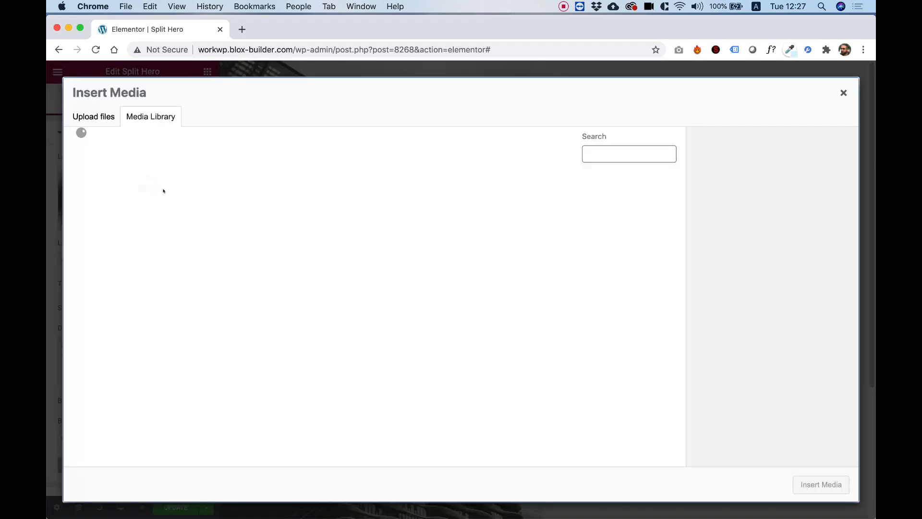
{"action": "left_click", "coordinate": [284, 212]}
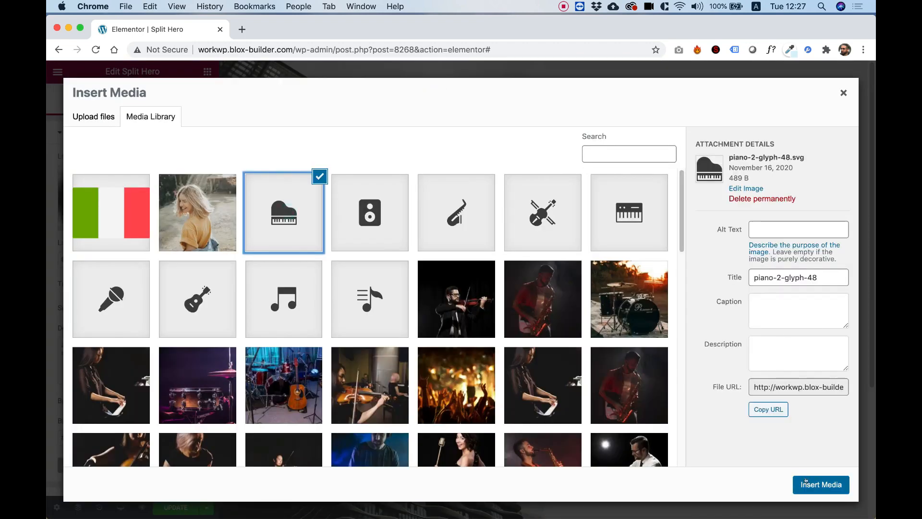
{"action": "left_click", "coordinate": [821, 484]}
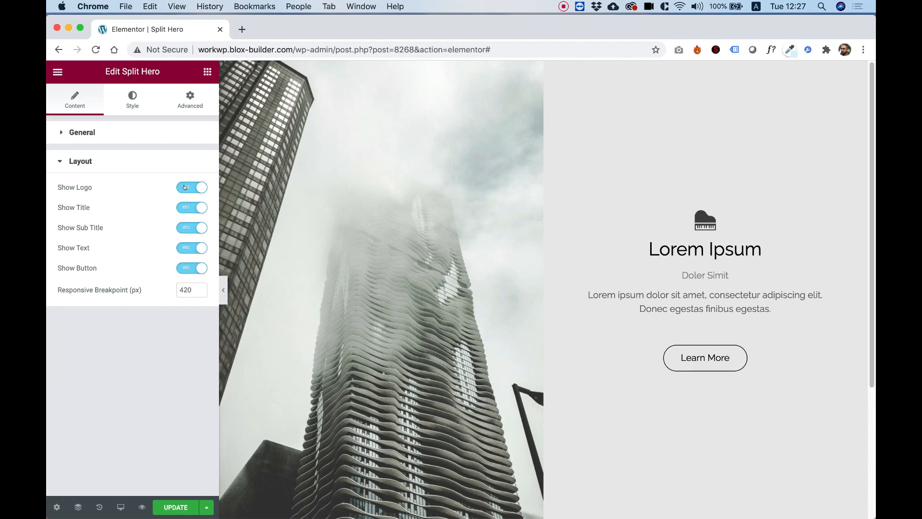
{"action": "left_click", "coordinate": [191, 187]}
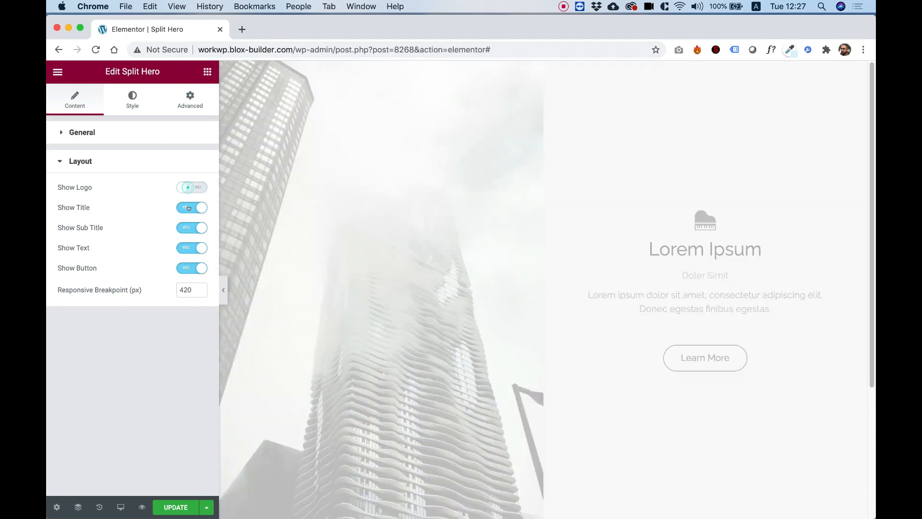
{"action": "left_click", "coordinate": [192, 187]}
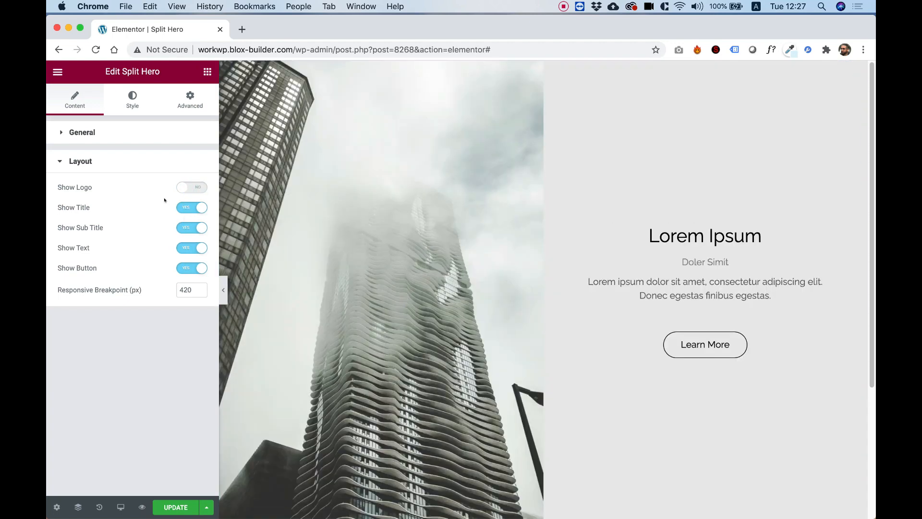
{"action": "left_click", "coordinate": [191, 187]}
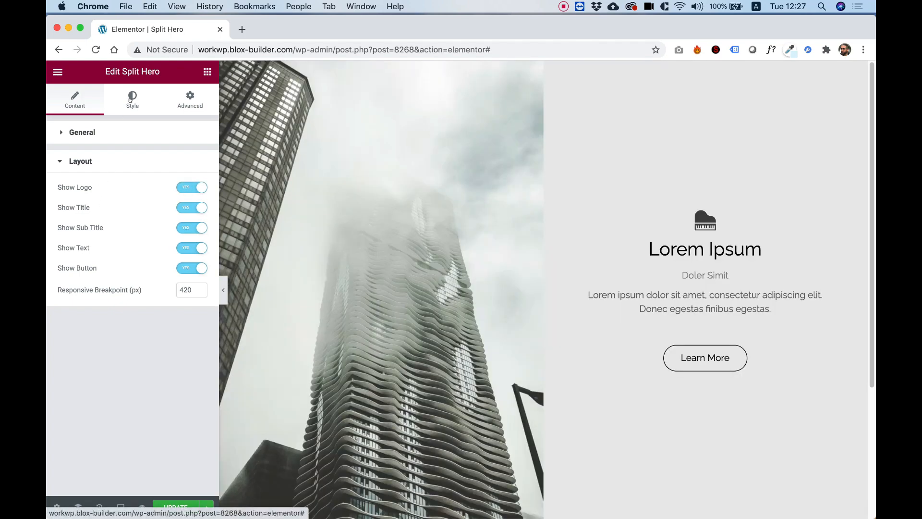
- Set the hero height to 50 then 100, and flip Direction to Reverse and back
{"action": "left_click", "coordinate": [132, 99]}
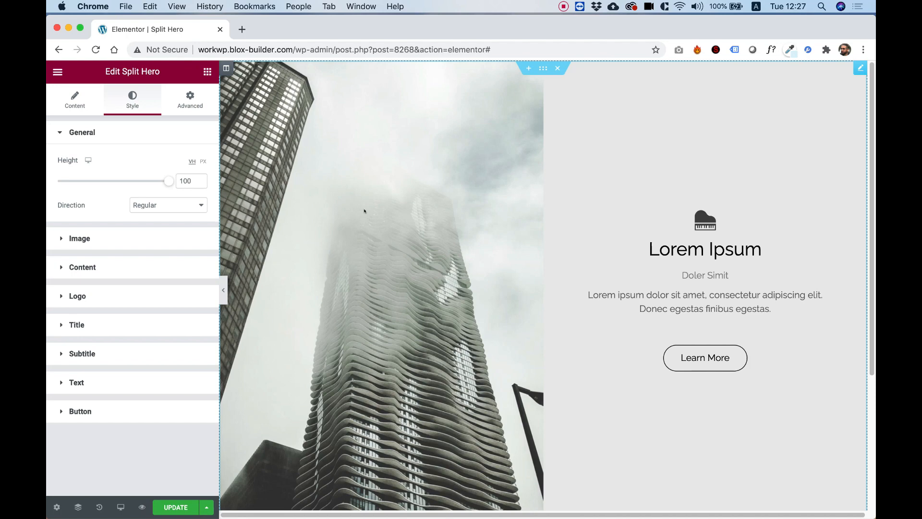
{"action": "left_click", "coordinate": [187, 180]}
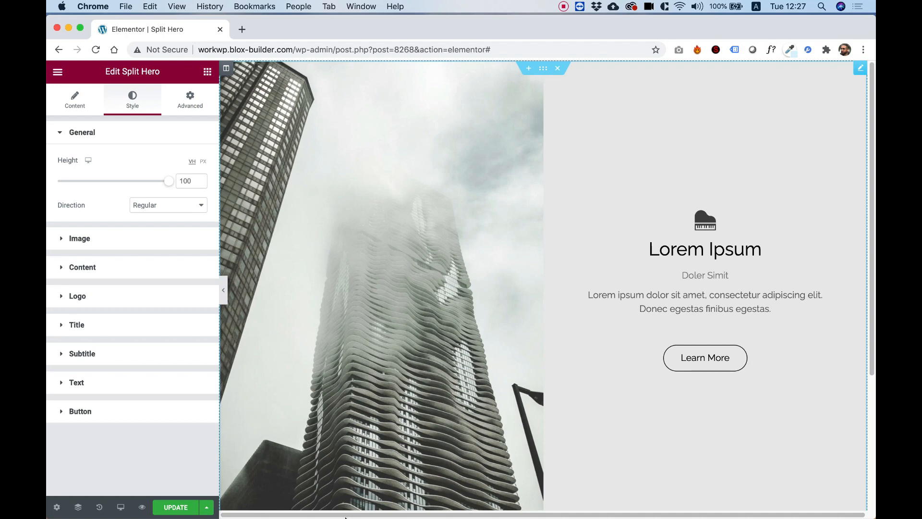
{"action": "left_click", "coordinate": [186, 181]}
{"action": "type", "text": "50"}
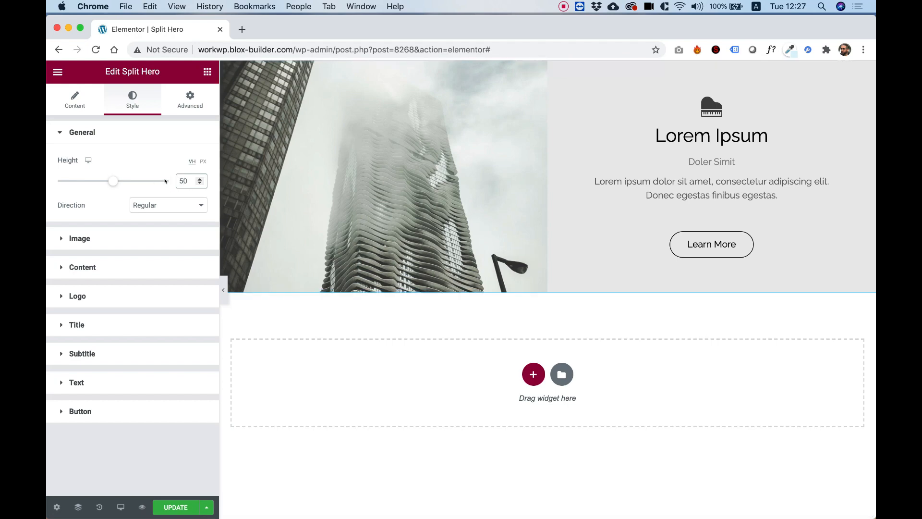
{"action": "mouse_move", "coordinate": [88, 160]}
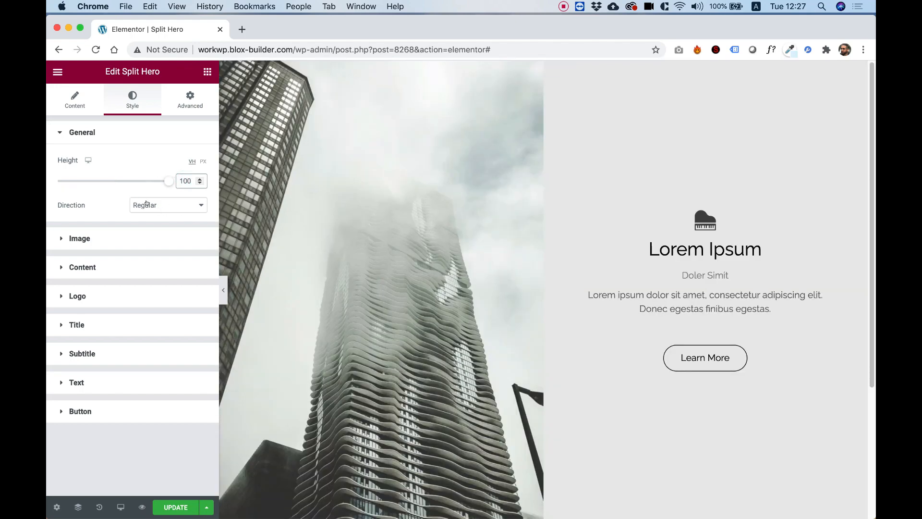
{"action": "left_click", "coordinate": [168, 205]}
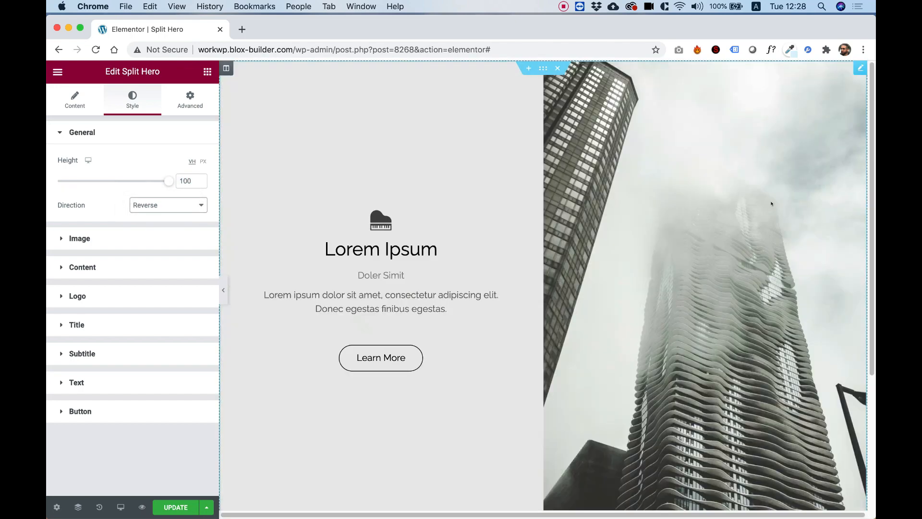
{"action": "left_click", "coordinate": [168, 204]}
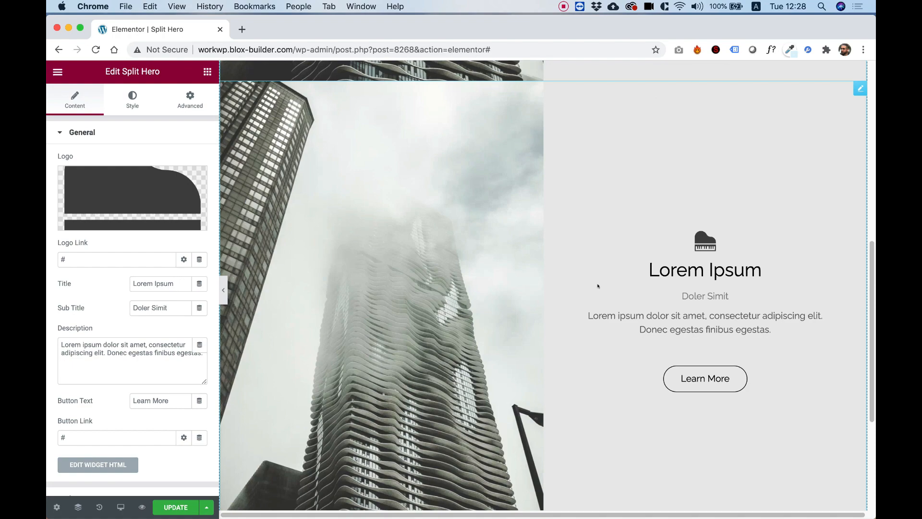
- Set the second Split Hero's Direction to Reverse so content sits left of the image
{"action": "left_click", "coordinate": [132, 99]}
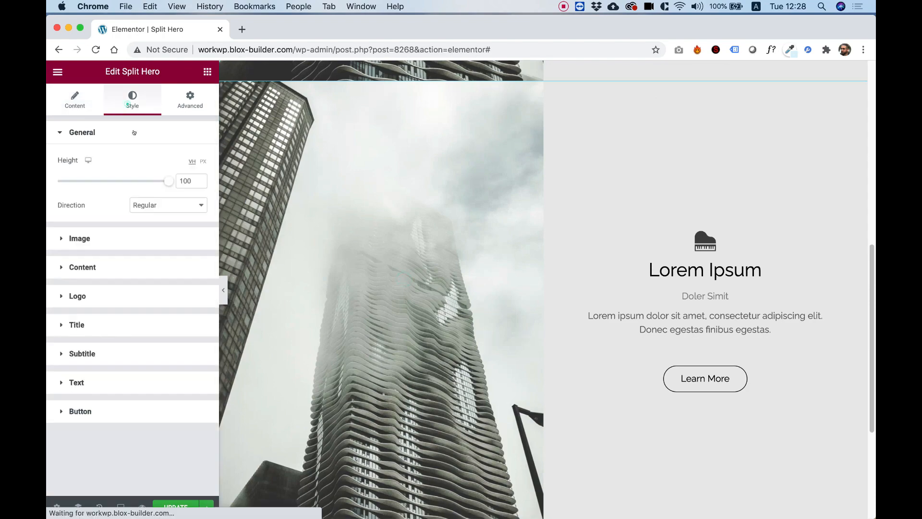
{"action": "left_click", "coordinate": [168, 205]}
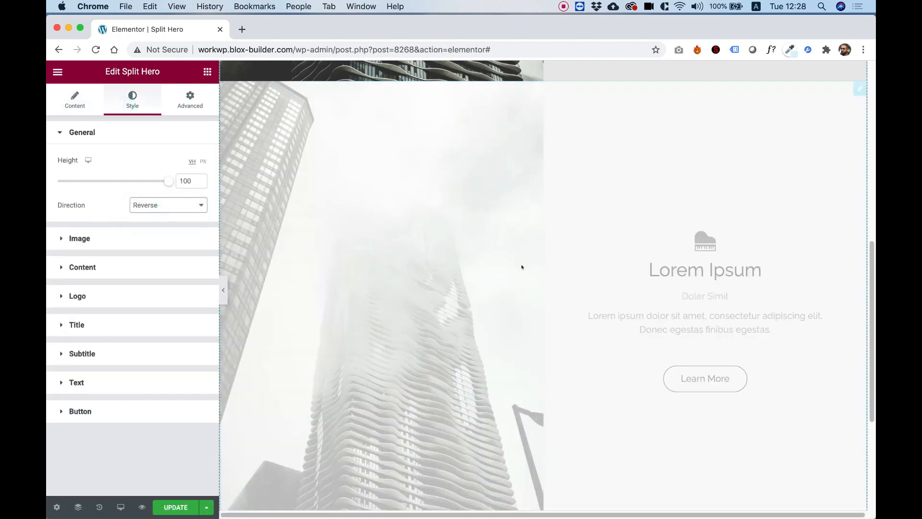
{"action": "scroll", "scroll_direction": "down", "scroll_amount": 3}
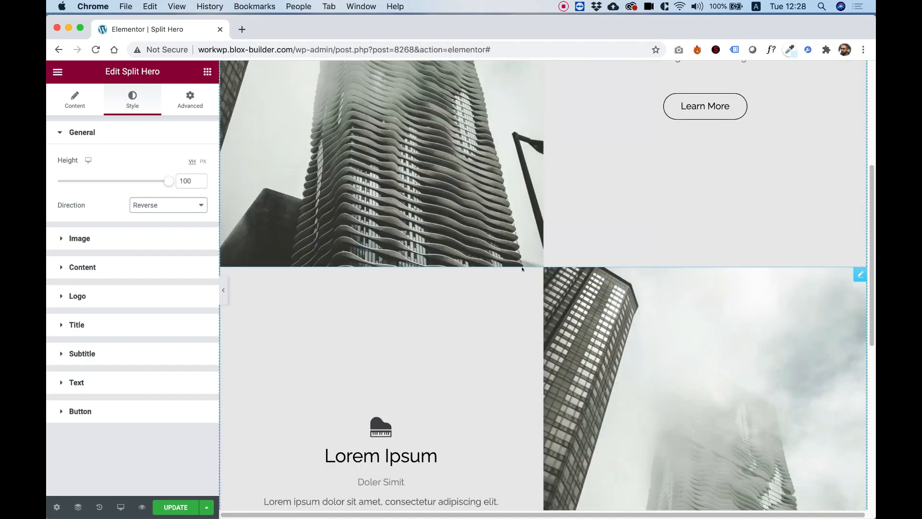
{"action": "scroll", "scroll_direction": "down", "scroll_amount": 3}
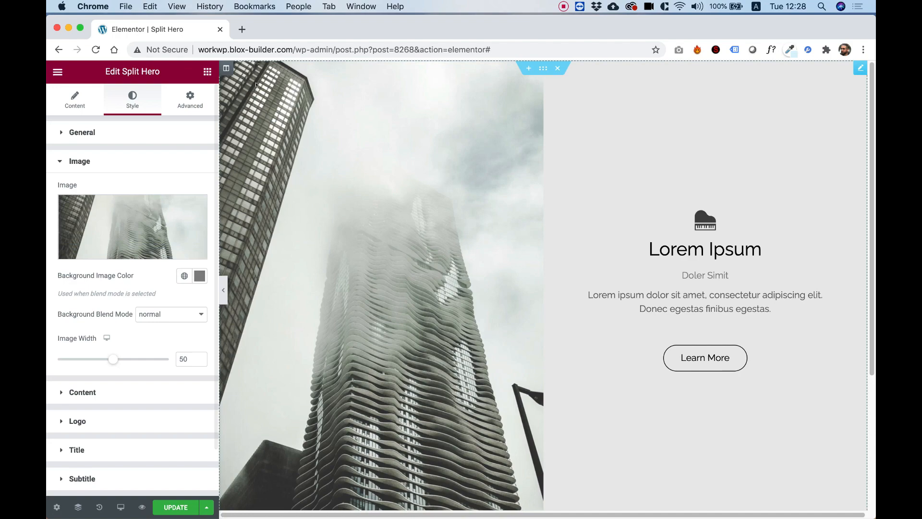
- Replace the skyscraper image with woman-wearing-headphones-smiles.jpg from the media library
{"action": "left_click", "coordinate": [133, 227]}
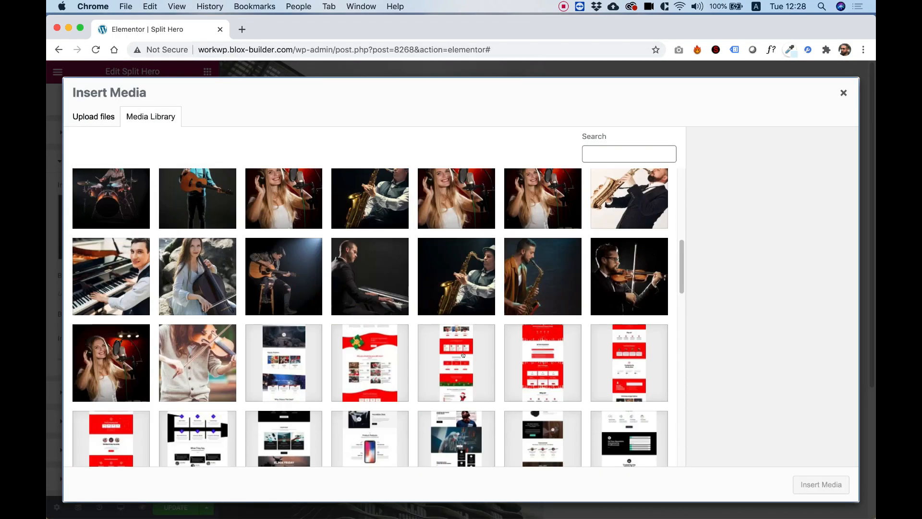
{"action": "mouse_move", "coordinate": [326, 305]}
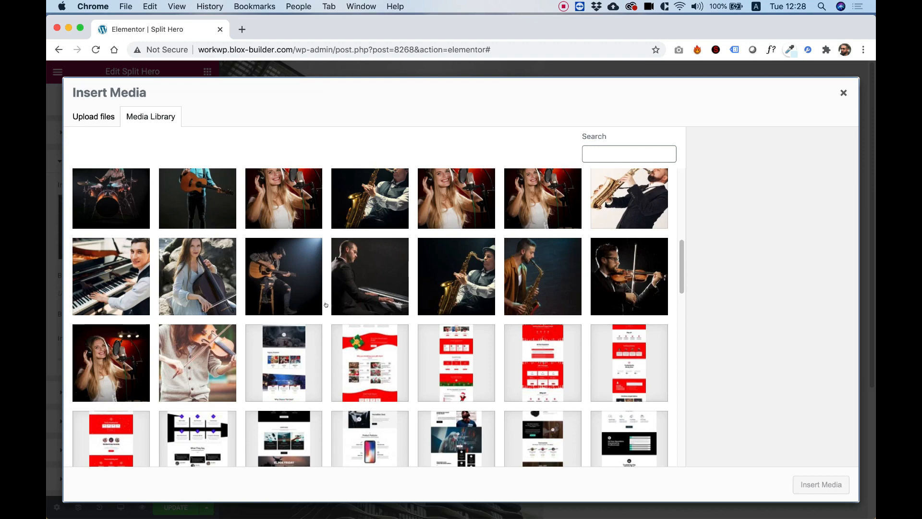
{"action": "left_click", "coordinate": [198, 363]}
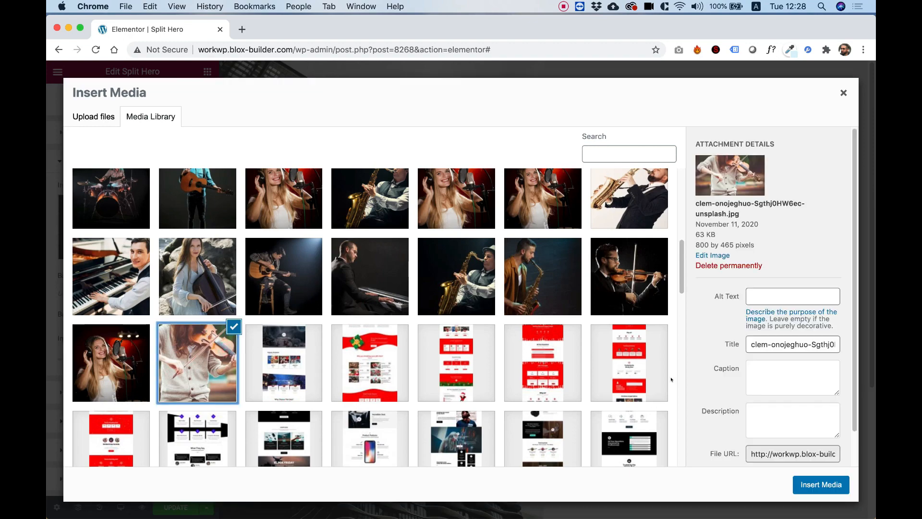
{"action": "left_click", "coordinate": [112, 363]}
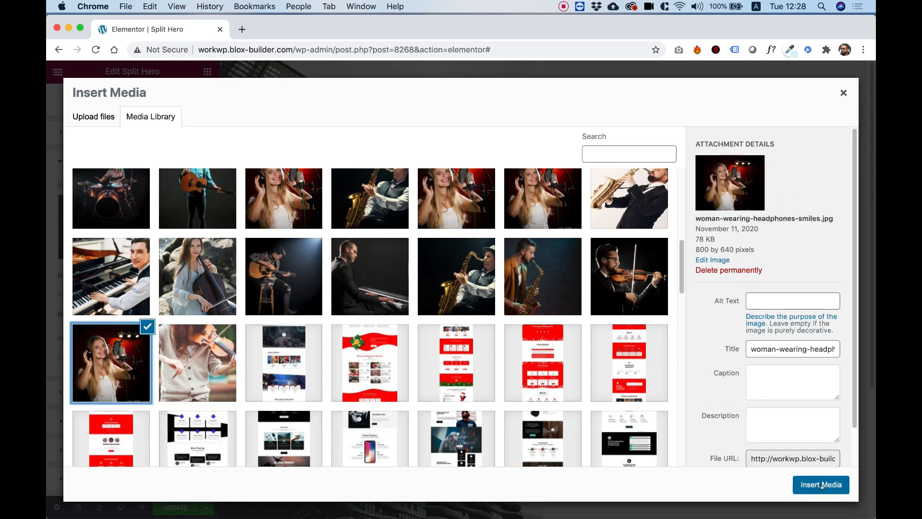
{"action": "left_click", "coordinate": [821, 485]}
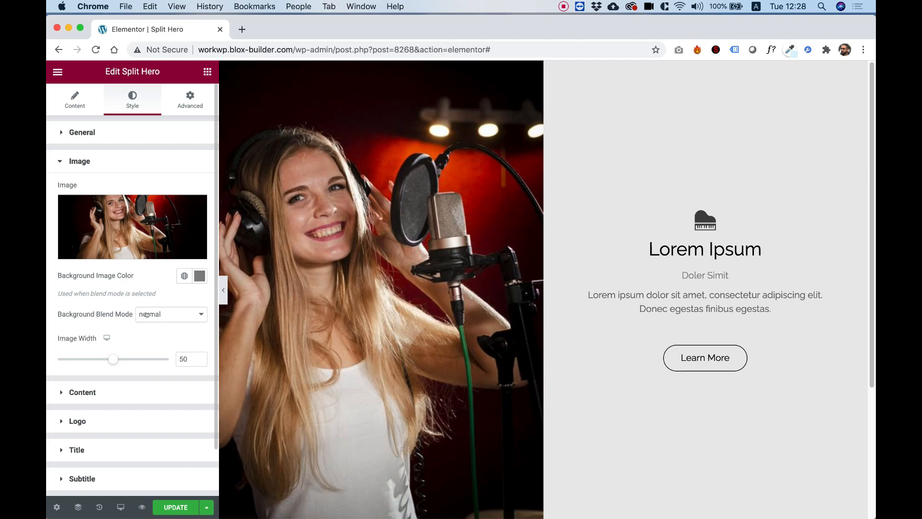
- Give the image a blue background colour and try the color blend mode
{"action": "left_click", "coordinate": [171, 314]}
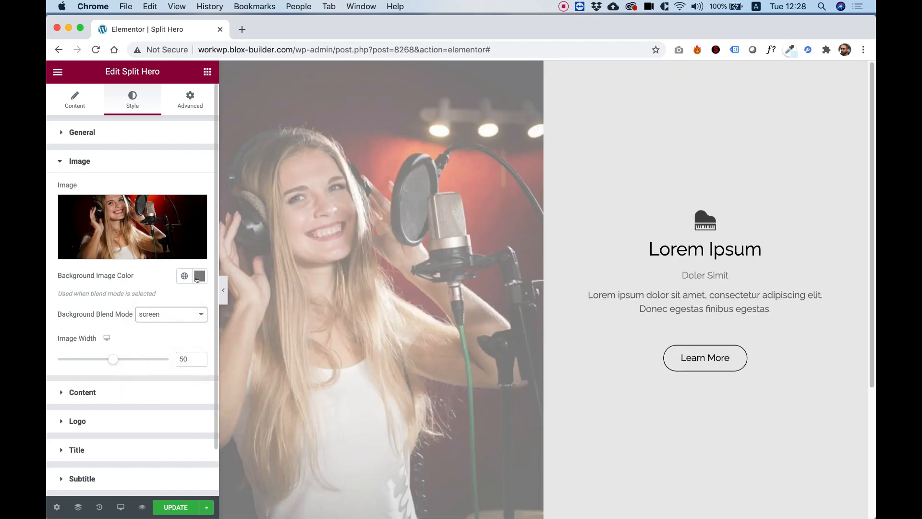
{"action": "left_click", "coordinate": [199, 276]}
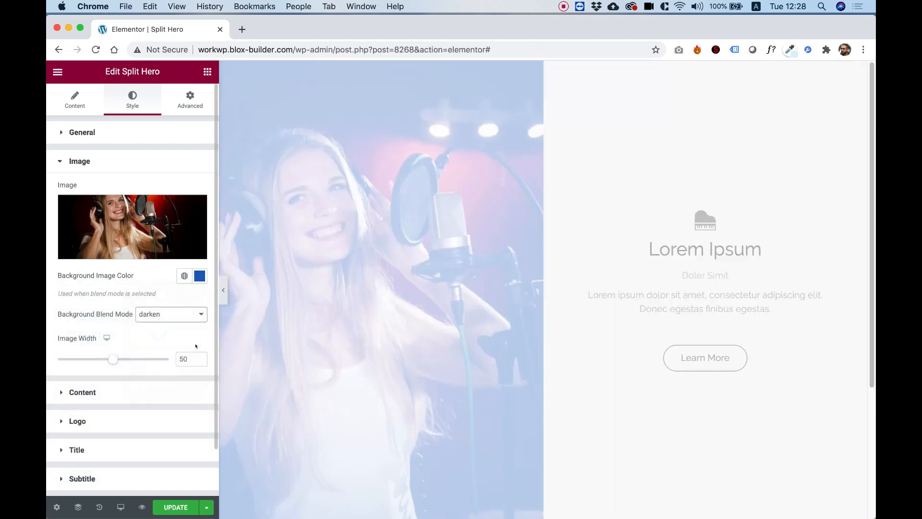
{"action": "left_click", "coordinate": [171, 314]}
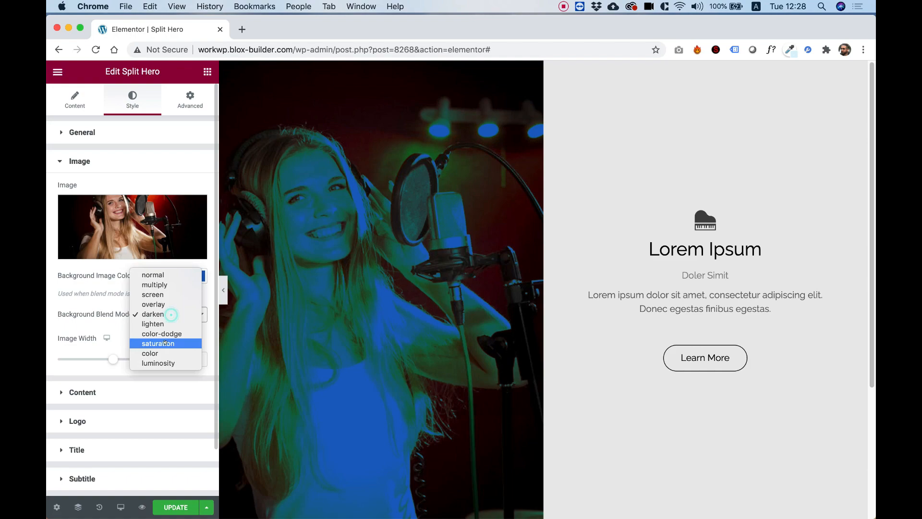
{"action": "left_click", "coordinate": [149, 354]}
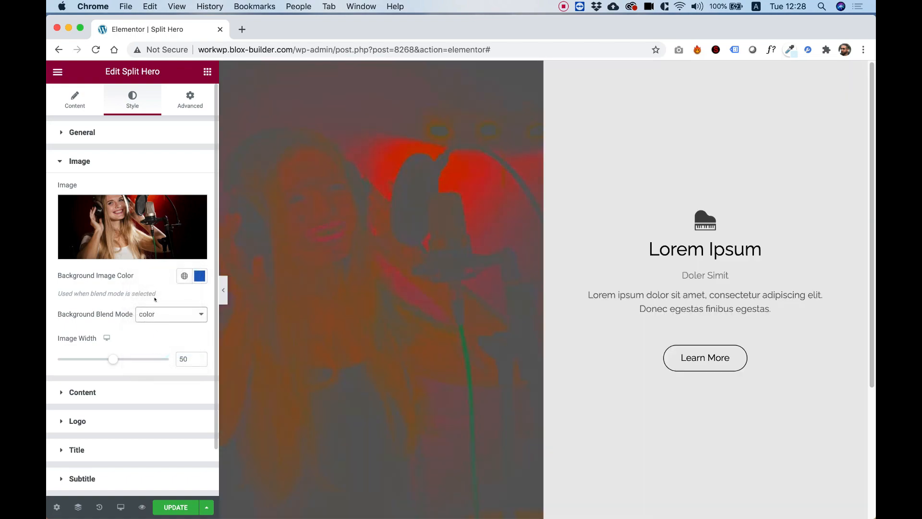
- Insert the piano keys photo as the hero image and blend the blue as screen
{"action": "left_click", "coordinate": [133, 227]}
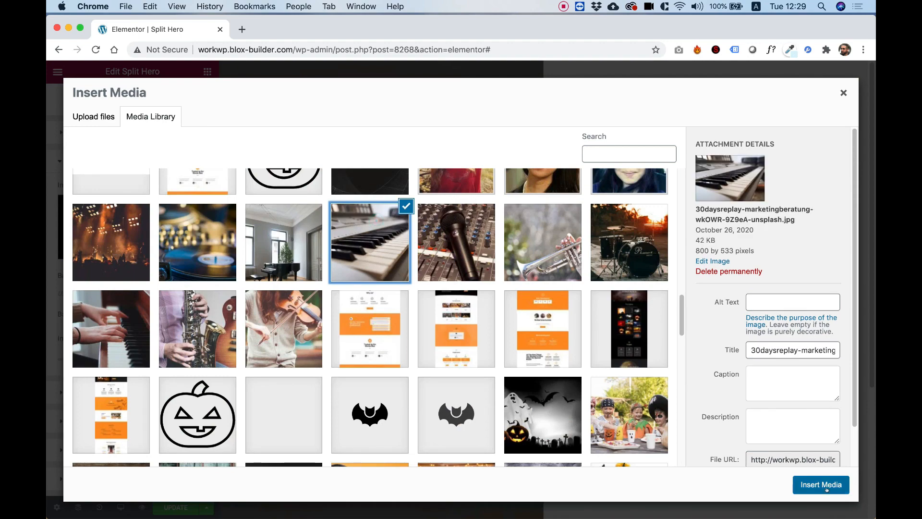
{"action": "left_click", "coordinate": [821, 485]}
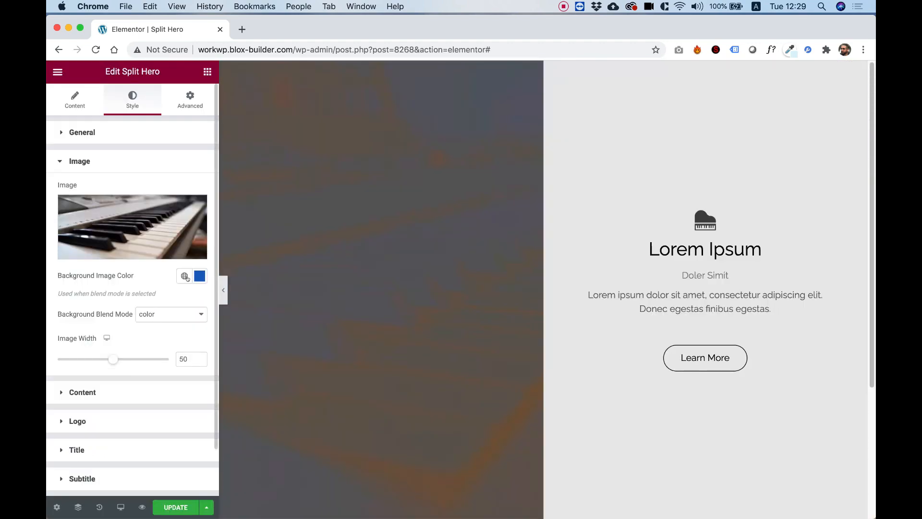
{"action": "left_click", "coordinate": [171, 314]}
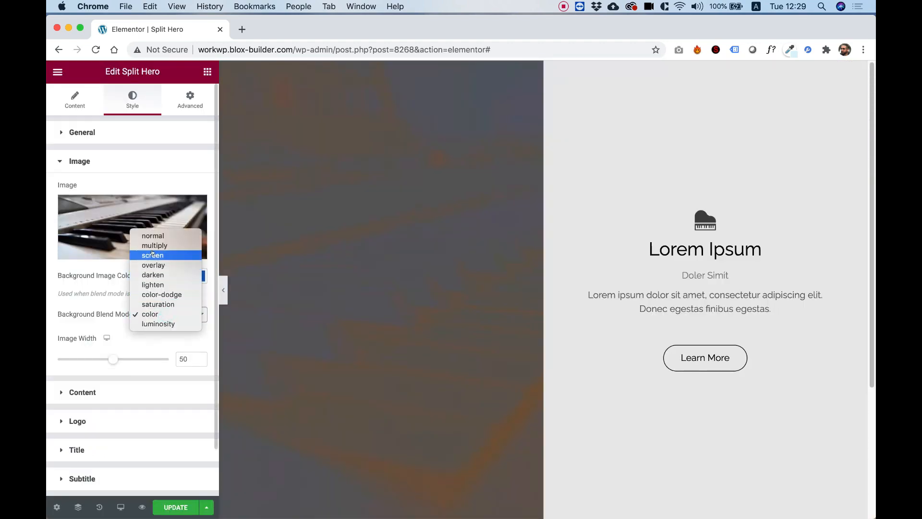
{"action": "left_click", "coordinate": [151, 256]}
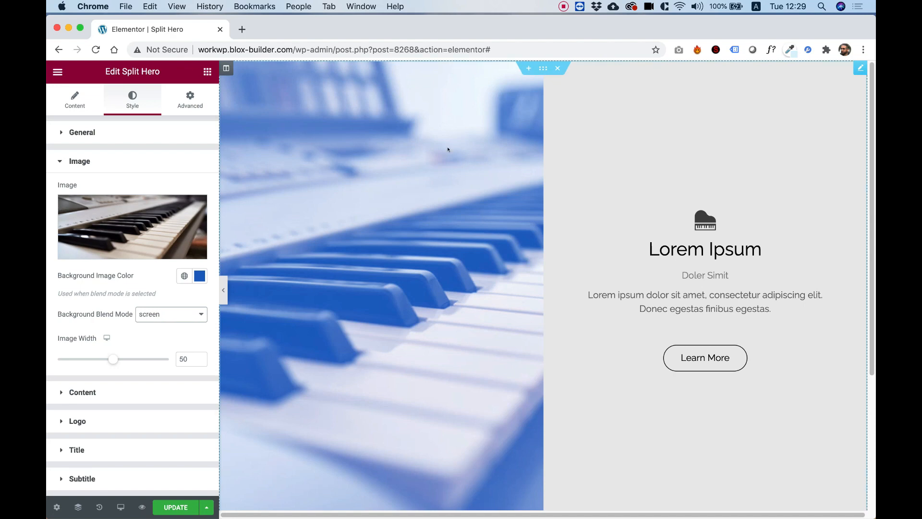
{"action": "mouse_move", "coordinate": [372, 340]}
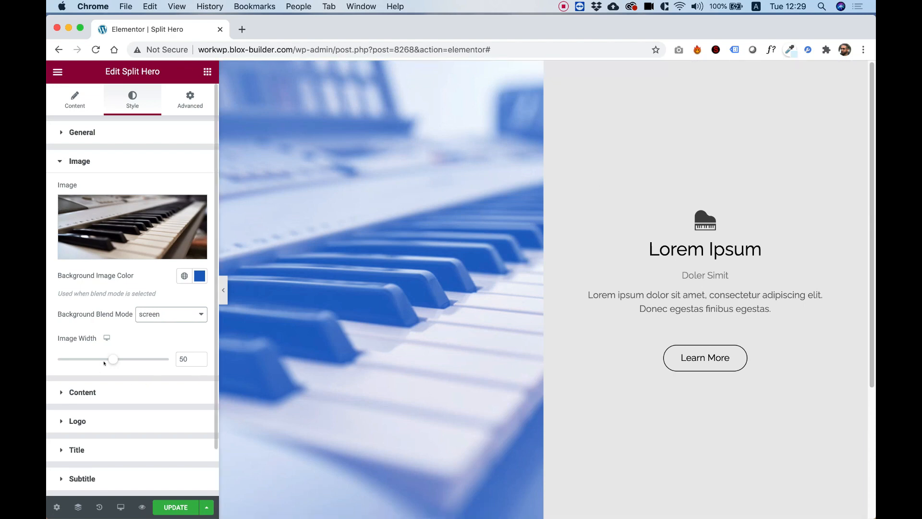
- Set Image Width to 42 after trying 61, 25 and 43, then adjust it for tablet
{"action": "left_click_drag", "start_coordinate": [113, 360], "coordinate": [124, 359]}
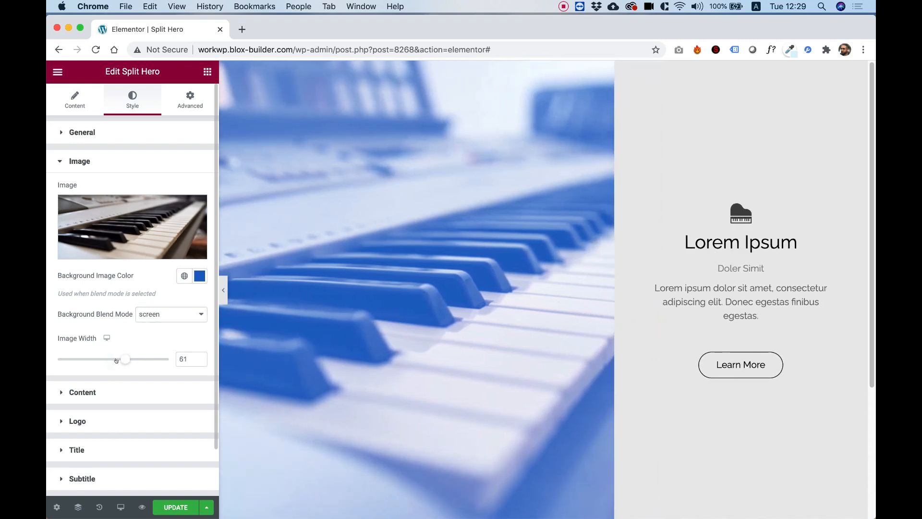
{"action": "left_click_drag", "start_coordinate": [124, 358], "coordinate": [84, 359]}
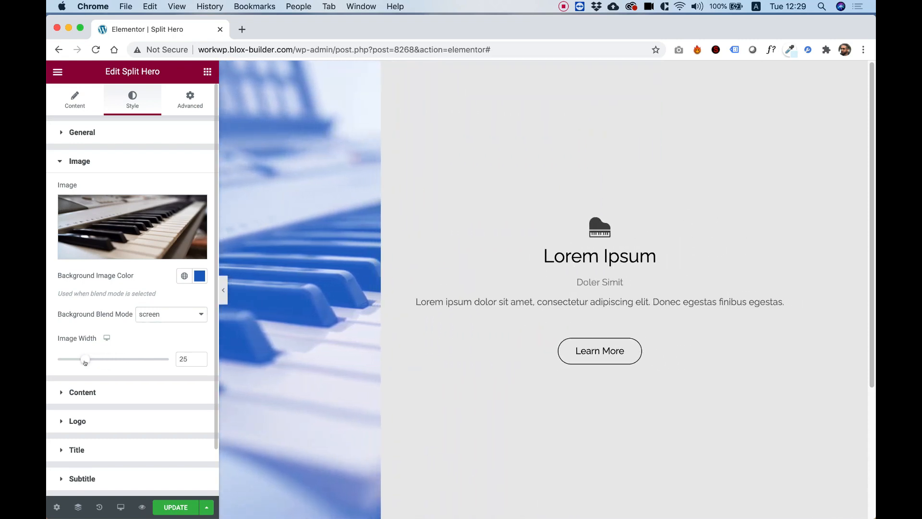
{"action": "left_click_drag", "start_coordinate": [86, 359], "coordinate": [106, 360]}
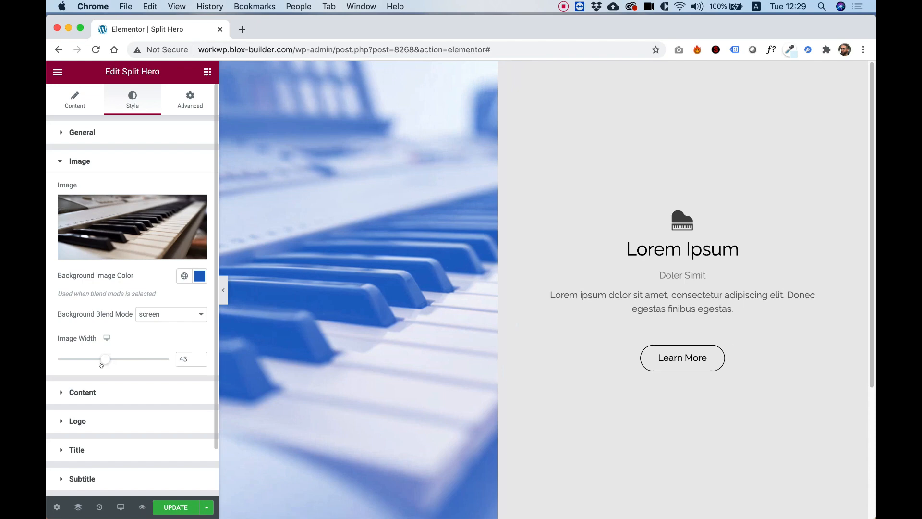
{"action": "left_click_drag", "start_coordinate": [106, 358], "coordinate": [117, 358]}
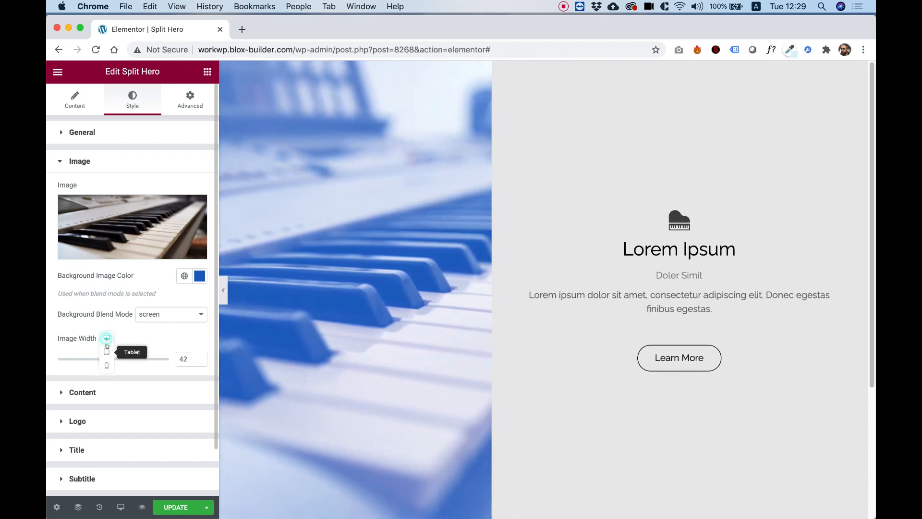
{"action": "left_click", "coordinate": [106, 352]}
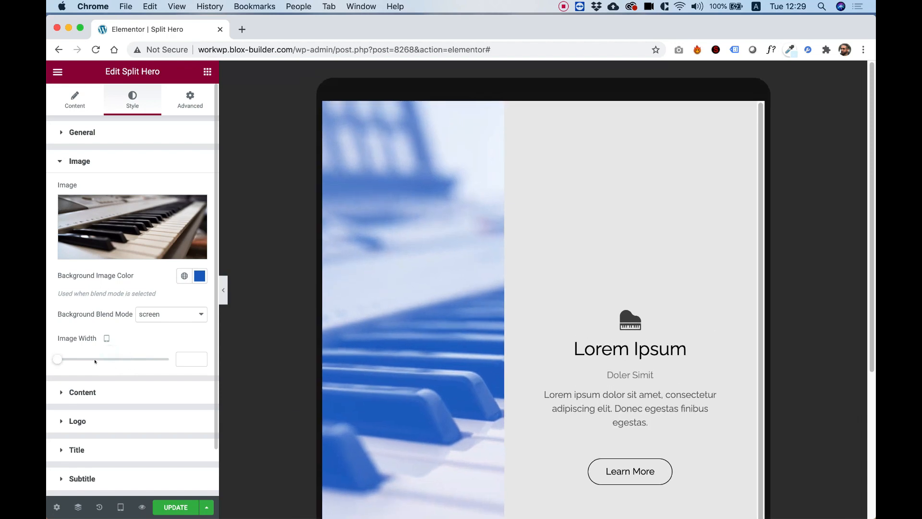
{"action": "left_click_drag", "start_coordinate": [57, 358], "coordinate": [118, 358]}
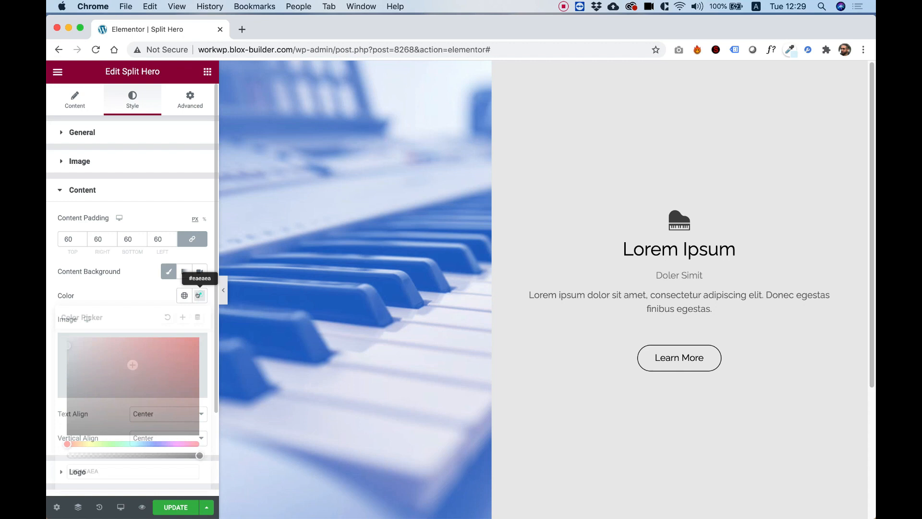
- Left-align the content with 100 px padding, trying Flex Start then returning Vertical Align to Center
{"action": "left_click", "coordinate": [198, 296]}
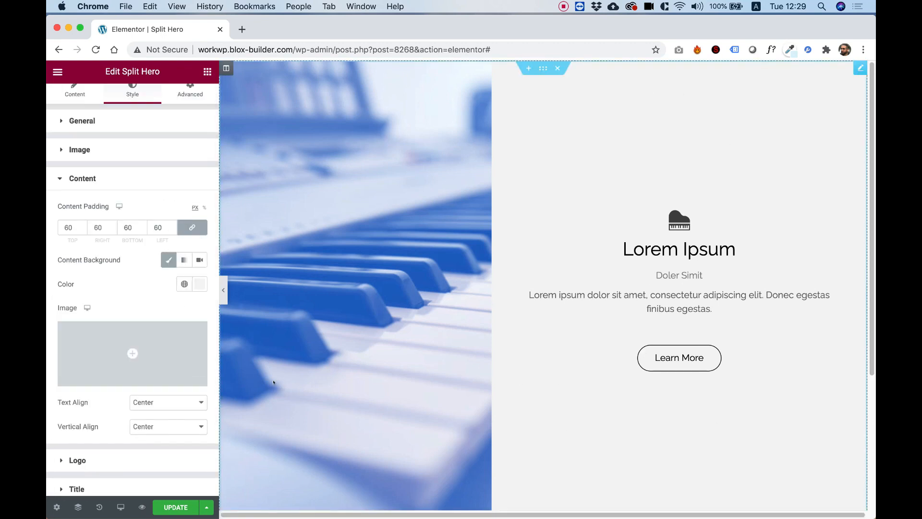
{"action": "left_click", "coordinate": [167, 402]}
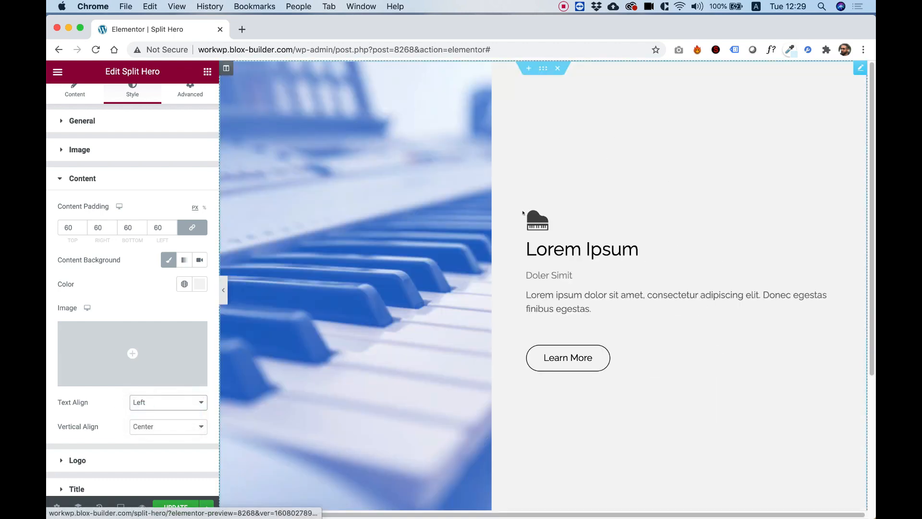
{"action": "left_click", "coordinate": [69, 228]}
{"action": "type", "text": "100"}
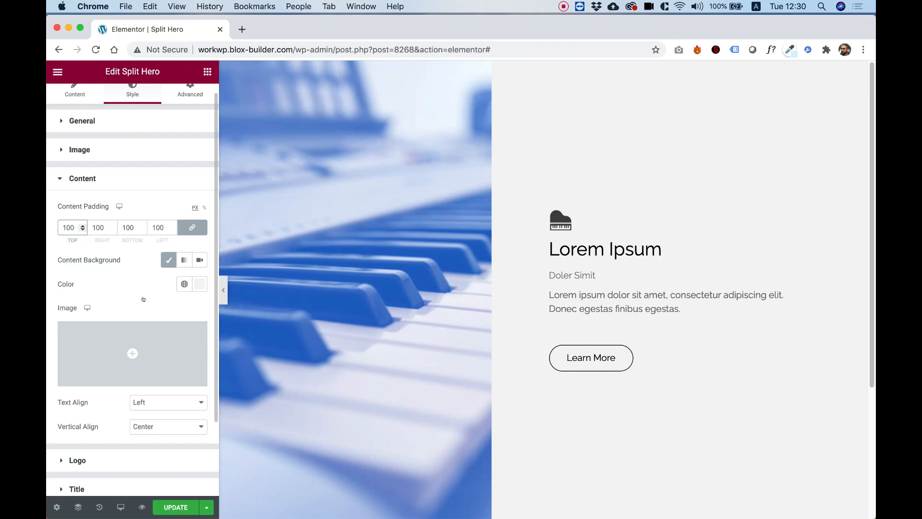
{"action": "mouse_move", "coordinate": [133, 436]}
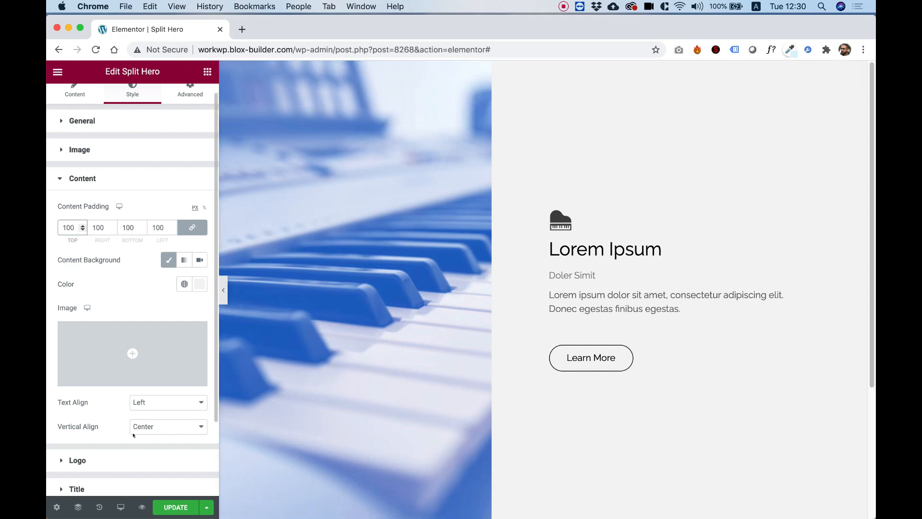
{"action": "left_click", "coordinate": [168, 427]}
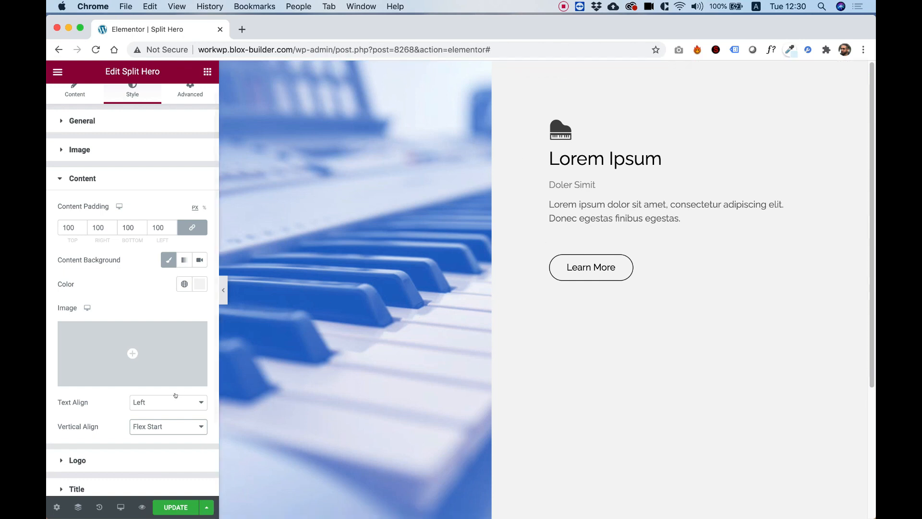
{"action": "left_click", "coordinate": [168, 427]}
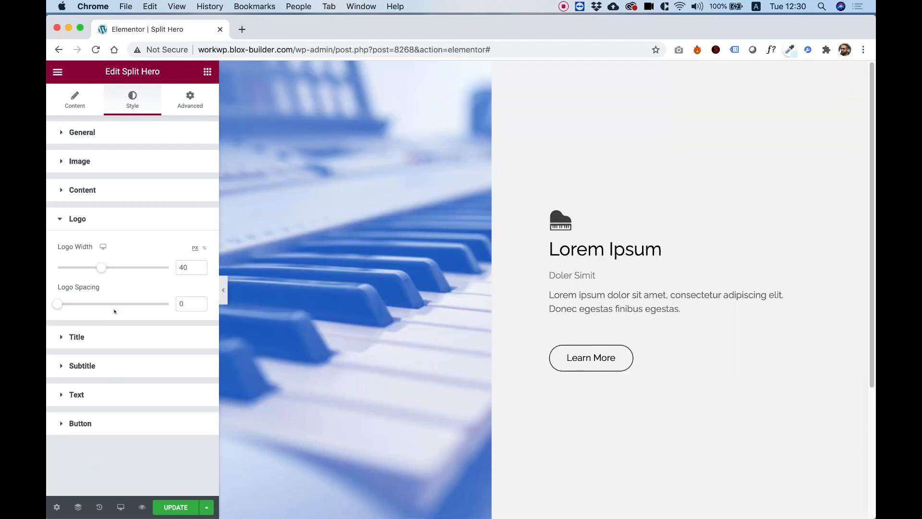
- Set Logo Width to 70 after briefly trying 87
{"action": "left_click_drag", "start_coordinate": [101, 267], "coordinate": [154, 267]}
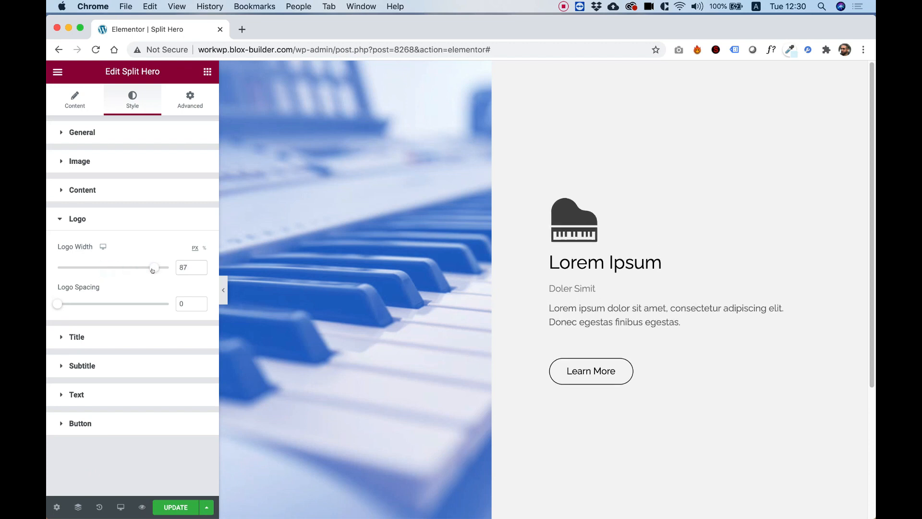
{"action": "left_click_drag", "start_coordinate": [153, 268], "coordinate": [135, 268]}
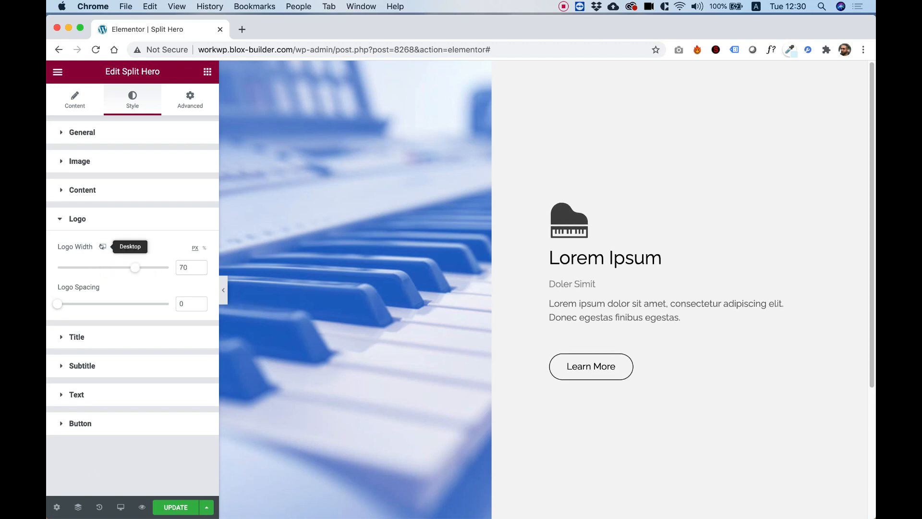
{"action": "mouse_move", "coordinate": [203, 249]}
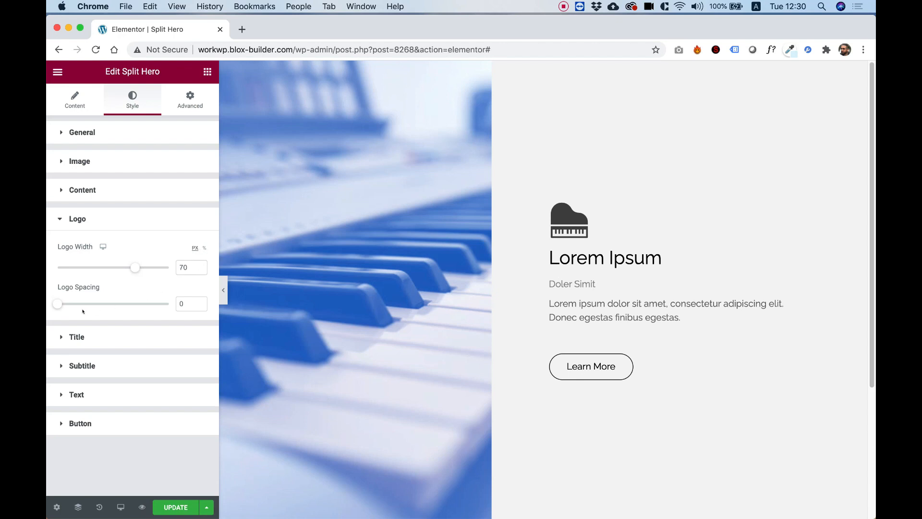
{"action": "mouse_move", "coordinate": [50, 314]}
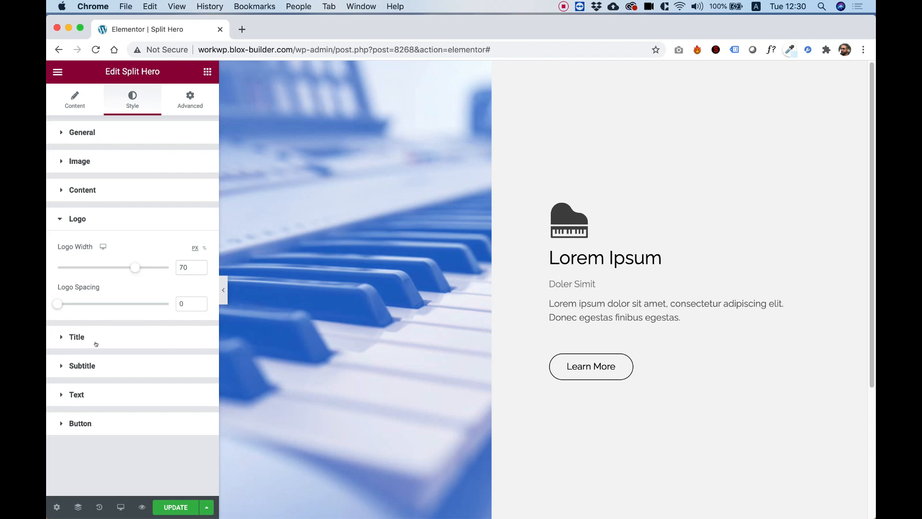
- Make the Lorem Ipsum heading slightly larger in its typography settings
{"action": "left_click", "coordinate": [77, 338]}
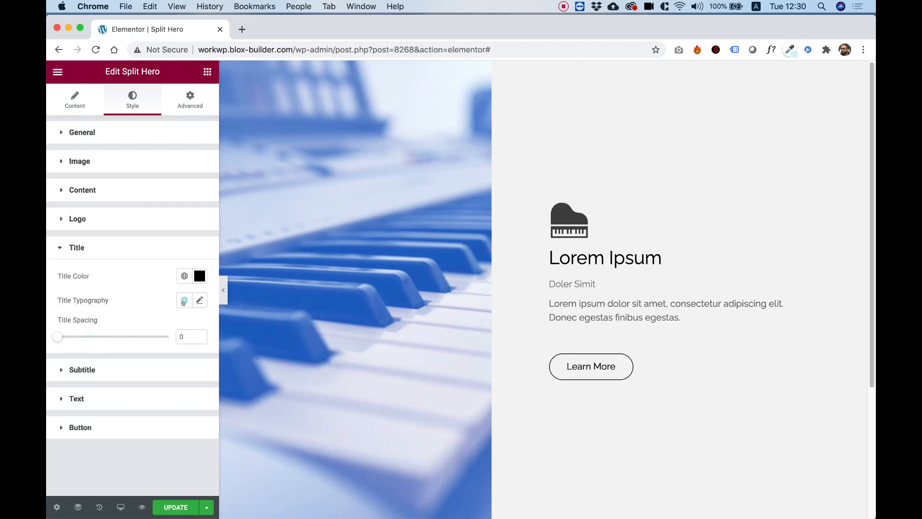
{"action": "left_click", "coordinate": [199, 300]}
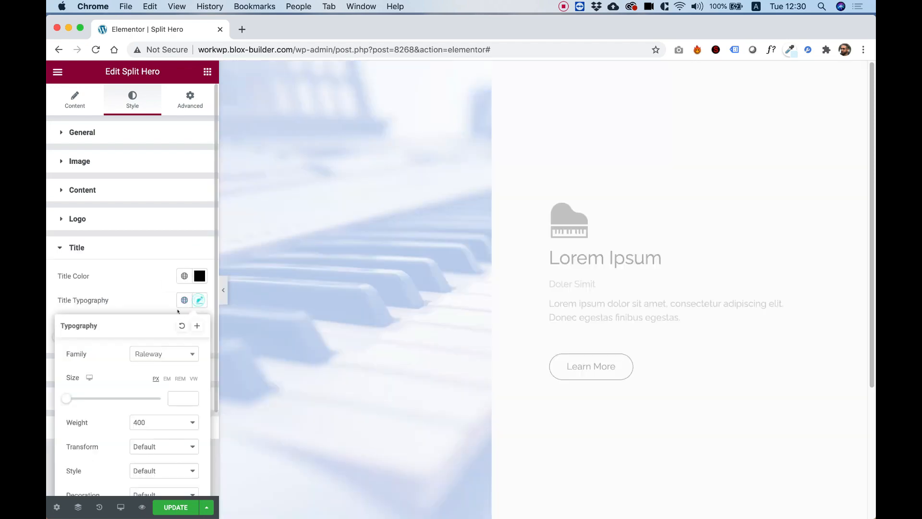
{"action": "left_click_drag", "start_coordinate": [66, 398], "coordinate": [89, 398]}
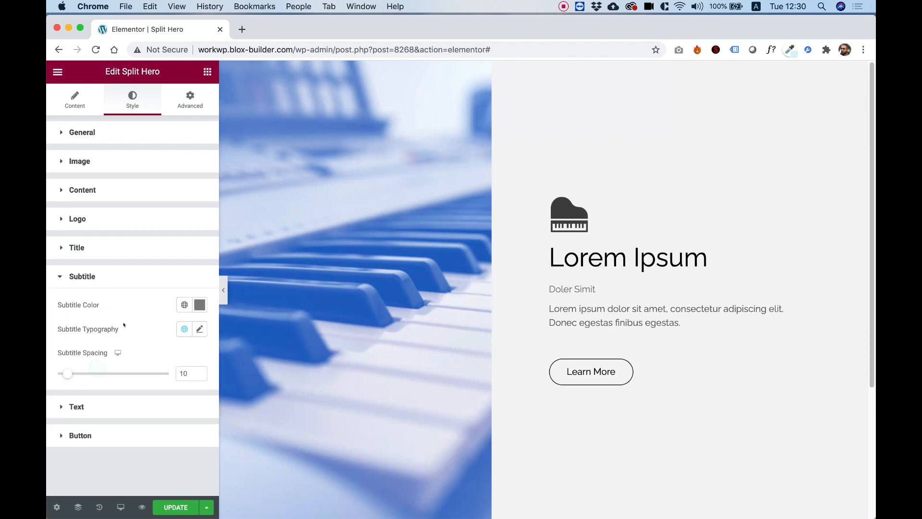
- Make the Doler Simit subtitle uppercase, weight 700, with wider letter spacing
{"action": "left_click", "coordinate": [199, 329]}
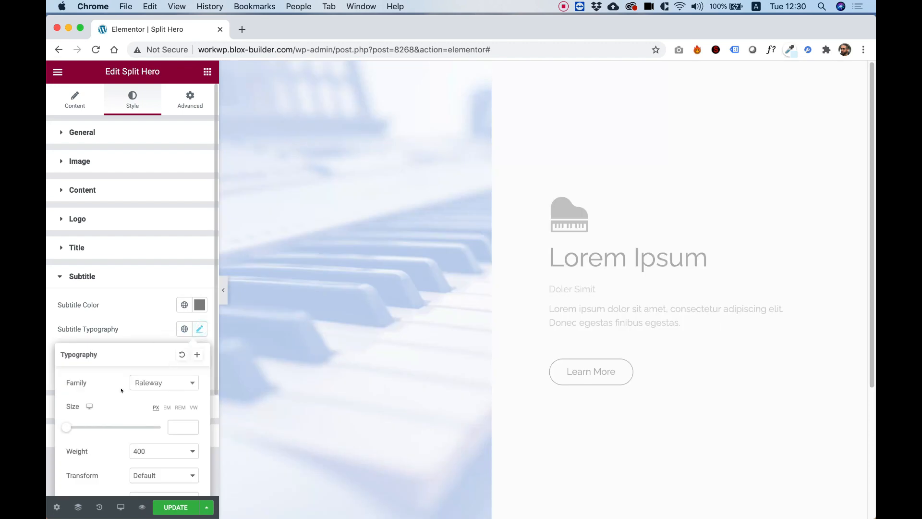
{"action": "left_click", "coordinate": [163, 475]}
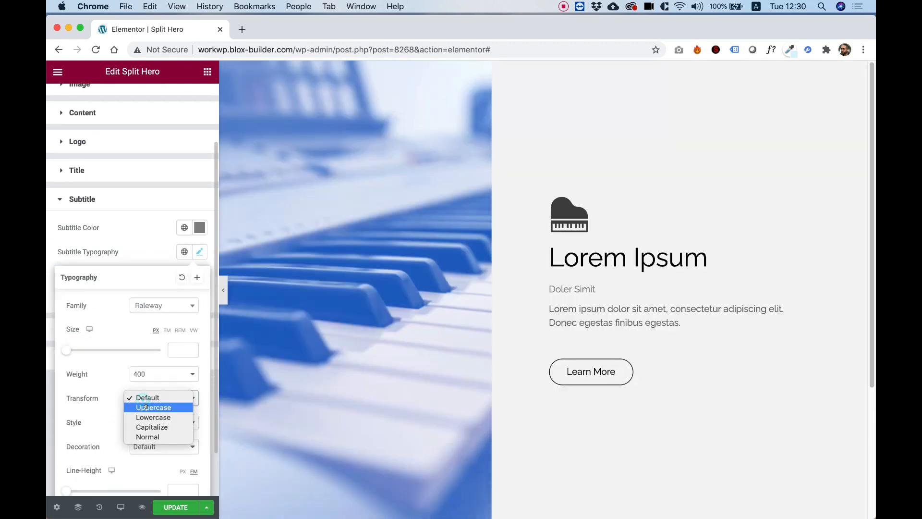
{"action": "left_click", "coordinate": [154, 407]}
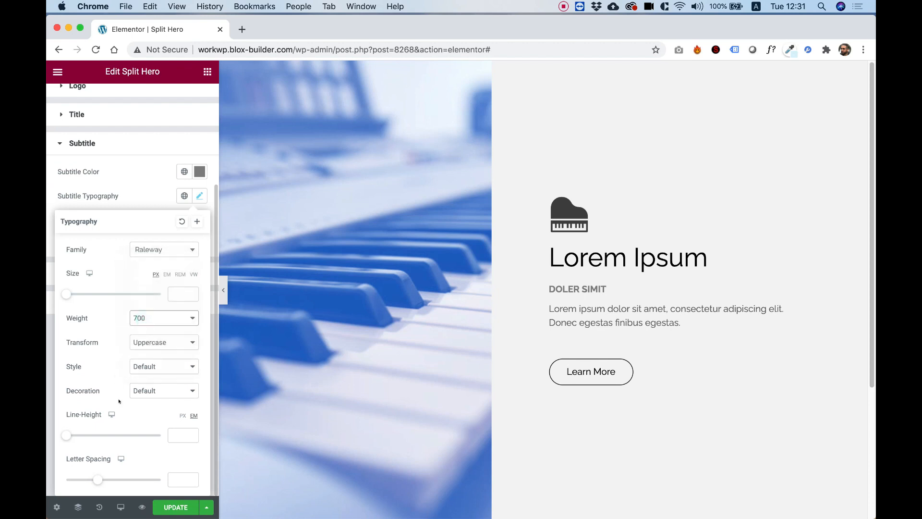
{"action": "left_click_drag", "start_coordinate": [98, 479], "coordinate": [103, 479]}
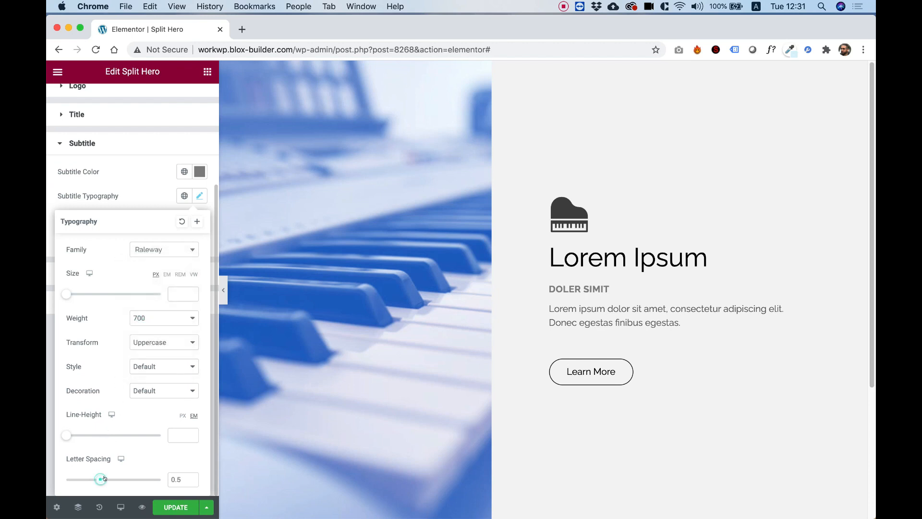
{"action": "left_click_drag", "start_coordinate": [100, 479], "coordinate": [120, 479]}
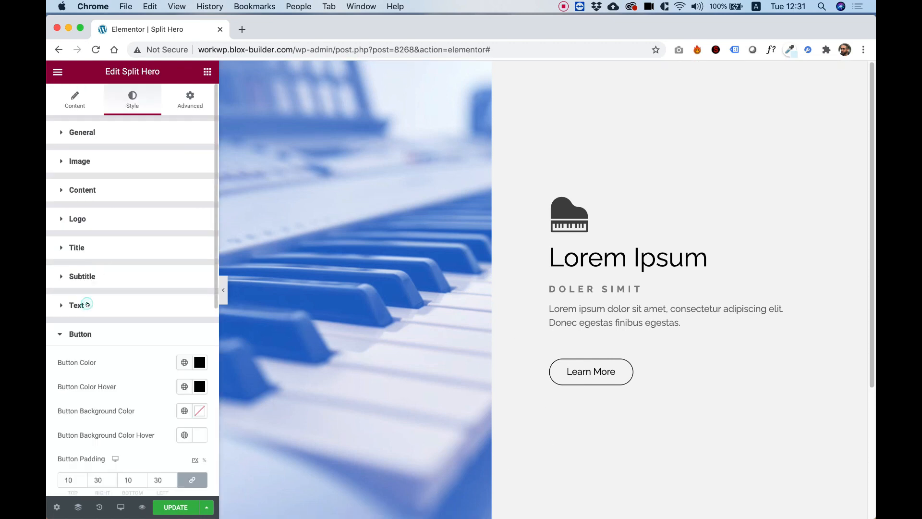
- Drop the Learn More button's radius from 50 to 1 for square corners
{"action": "scroll", "scroll_direction": "down", "scroll_amount": 3}
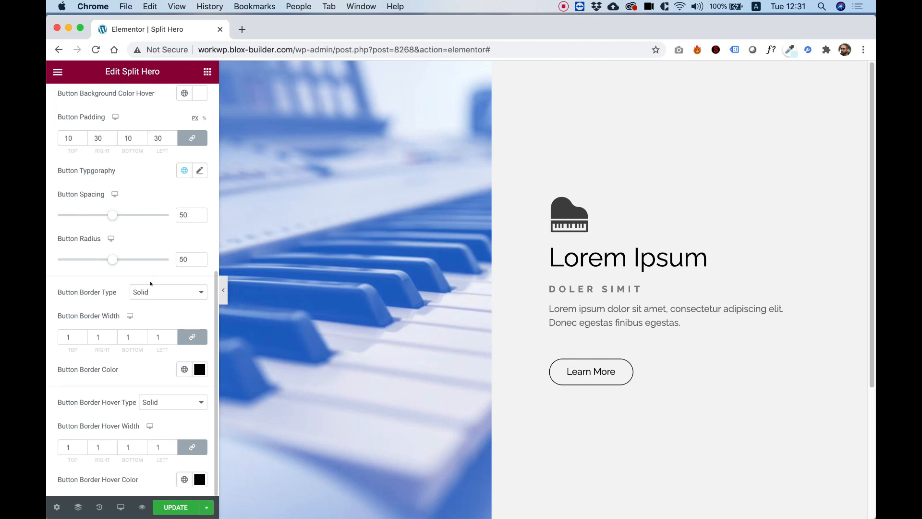
{"action": "mouse_move", "coordinate": [178, 226]}
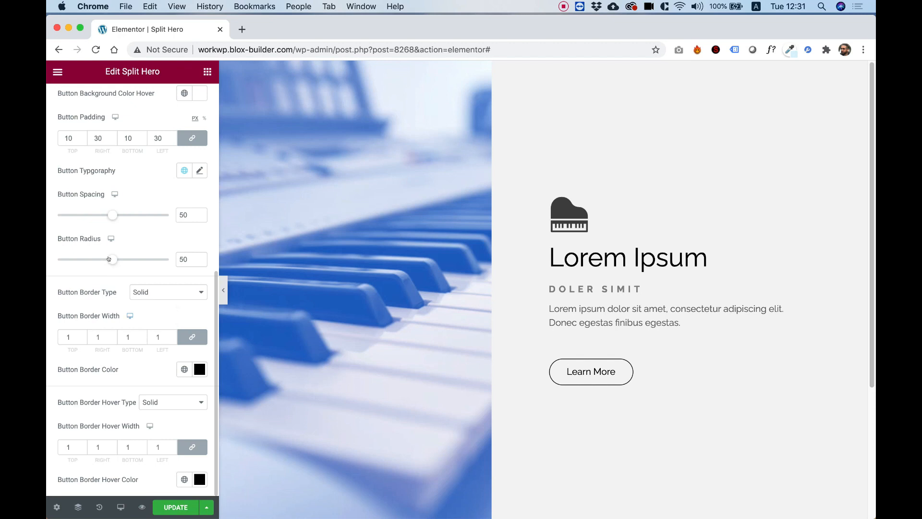
{"action": "left_click_drag", "start_coordinate": [109, 259], "coordinate": [57, 259]}
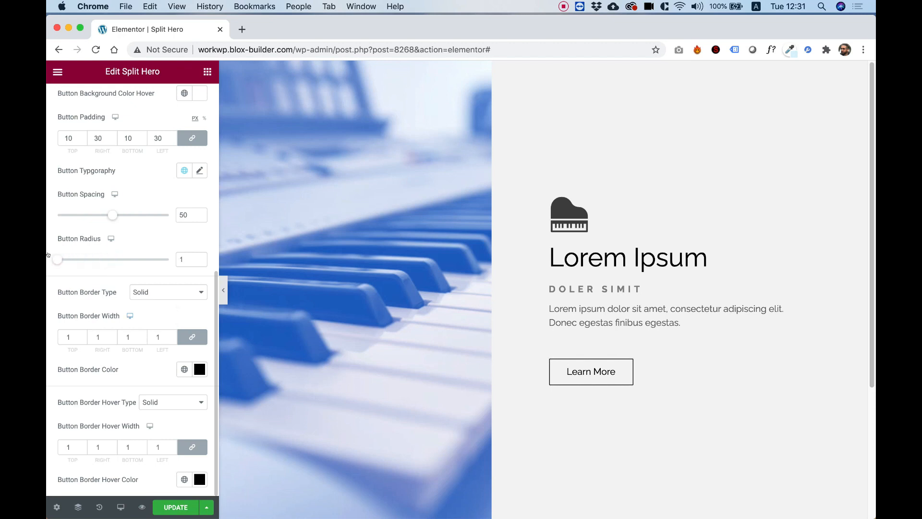